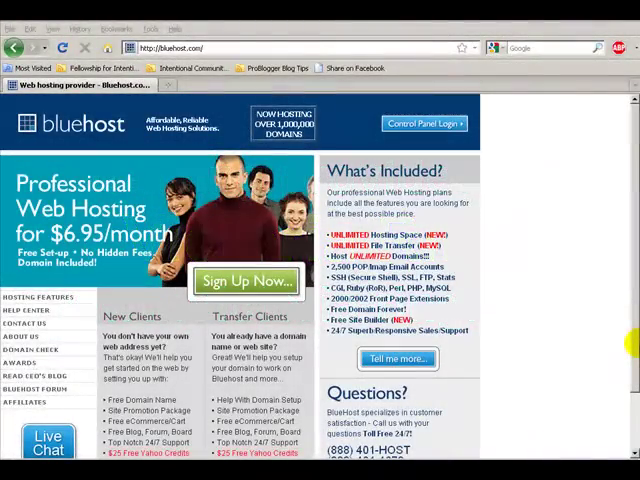
mouse_move(605, 342)
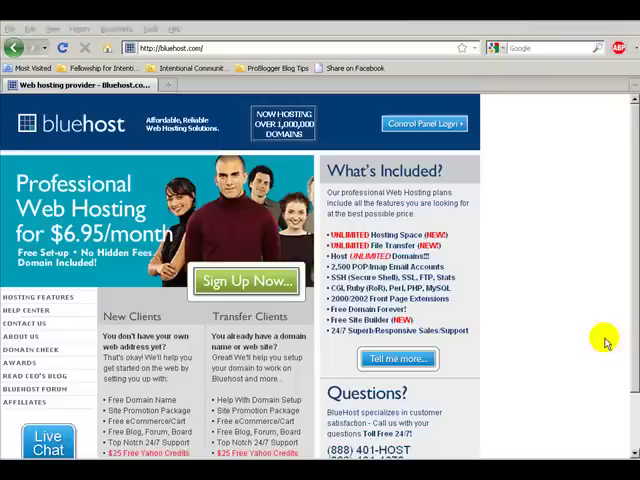
mouse_move(613, 293)
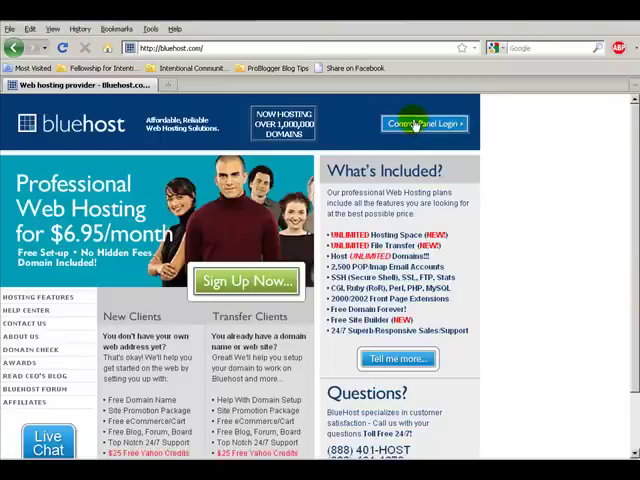
- Go to the Bluehost Control Panel Login page from bluehost.com
left_click(422, 123)
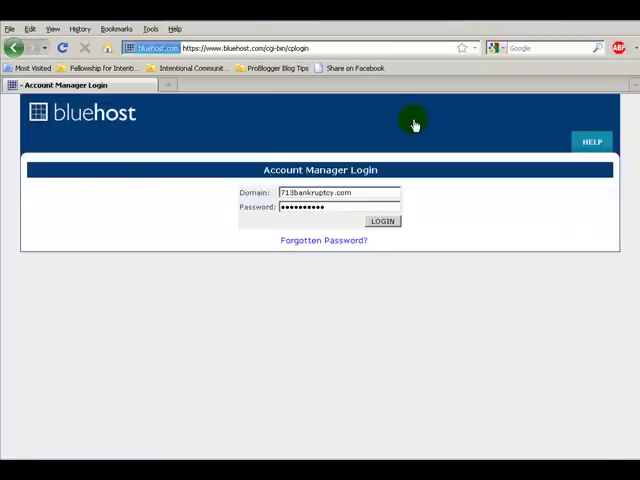
- Log in to Bluehost cPanel and go to Simple Scripts under Frequently Accessed Areas
left_click(382, 221)
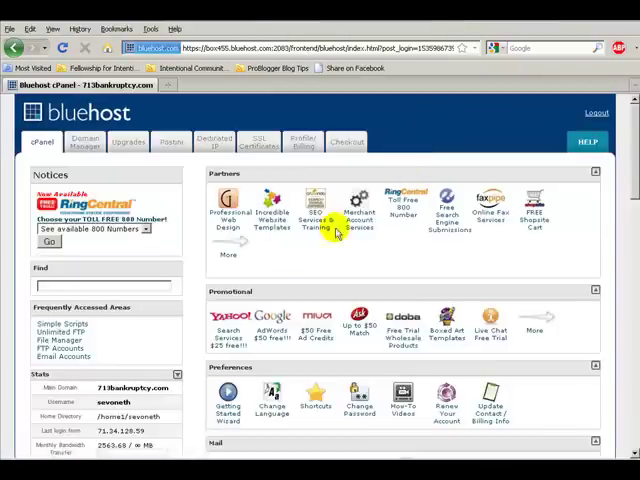
mouse_move(633, 215)
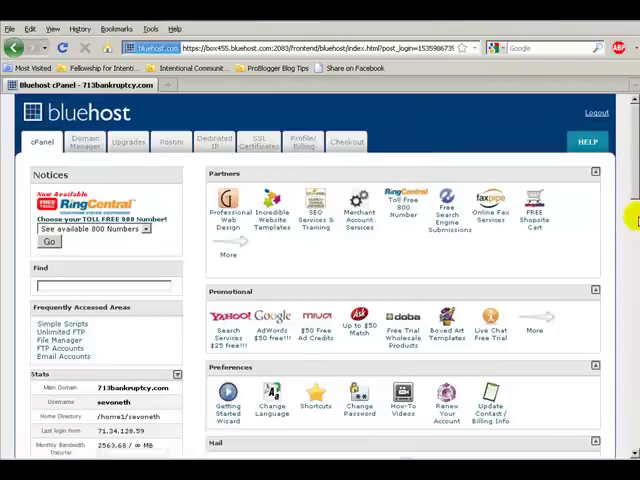
scroll("down", 3)
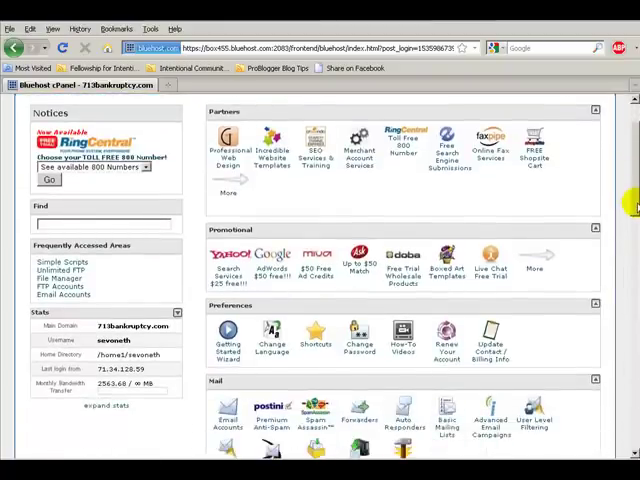
left_click(63, 261)
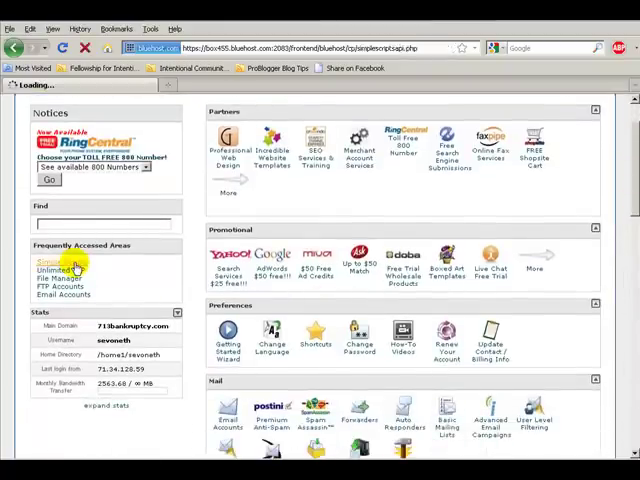
- Find WordPress under Blogs in the SimpleScripts Script List and view its details
left_click(52, 264)
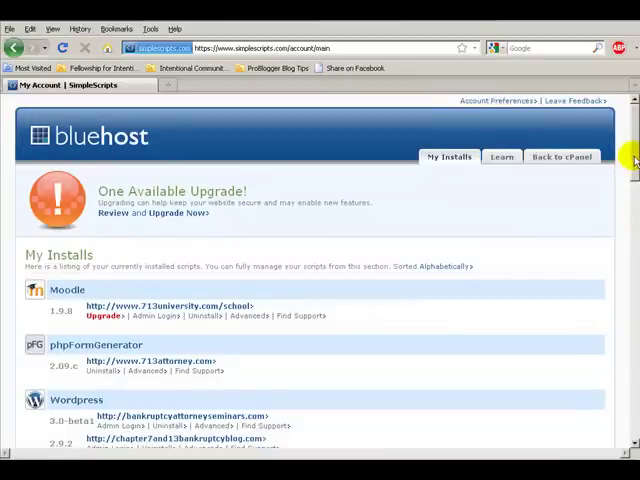
scroll("down", 3)
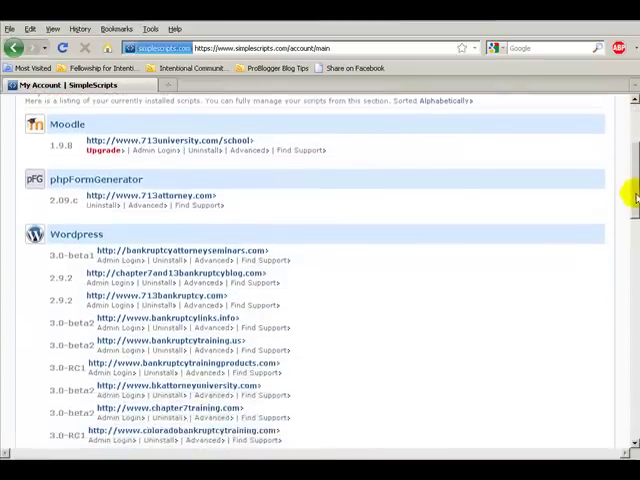
scroll("down", 3)
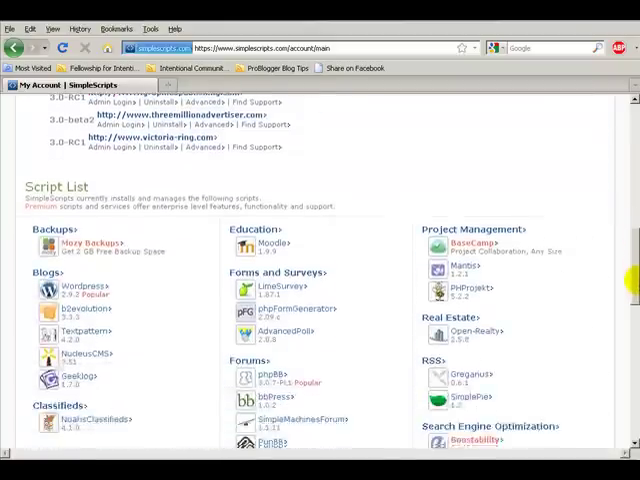
scroll("down", 3)
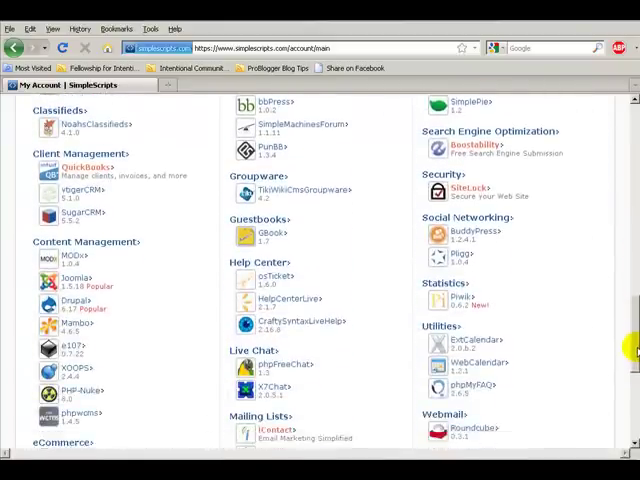
scroll("up", 3)
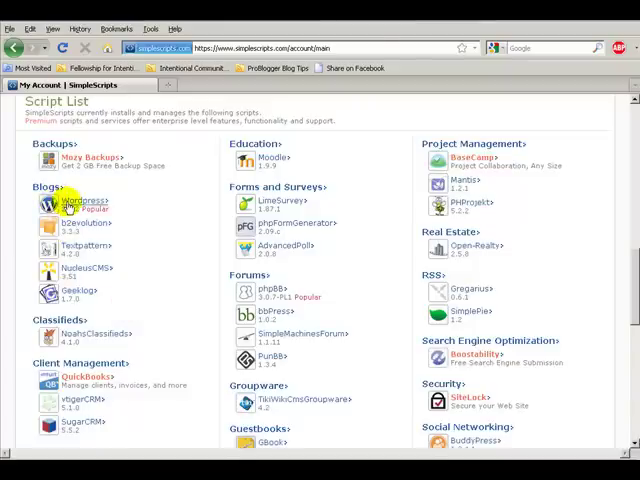
left_click(75, 204)
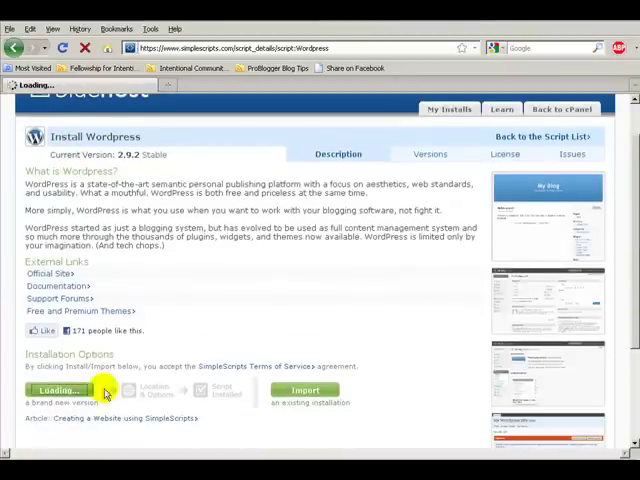
mouse_move(247, 289)
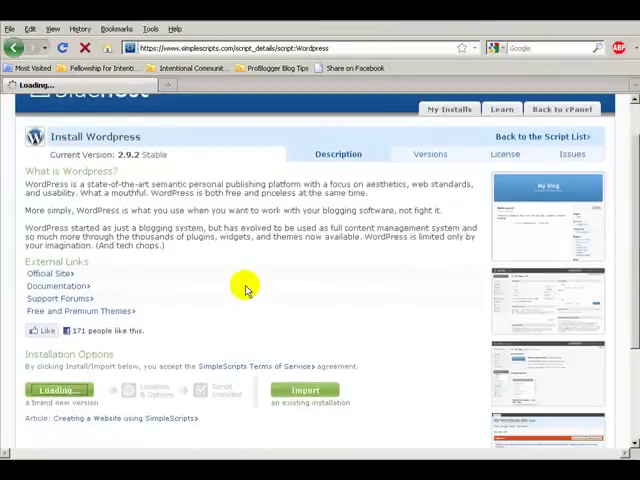
- Start a fresh WordPress install, accept the GPLv2 terms and submit it
left_click(57, 389)
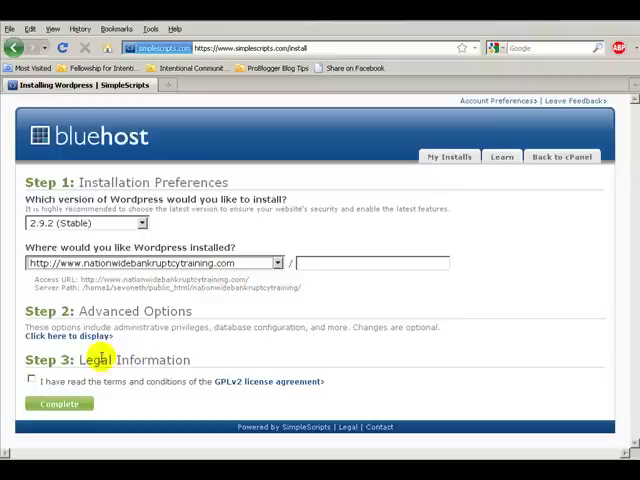
left_click(31, 381)
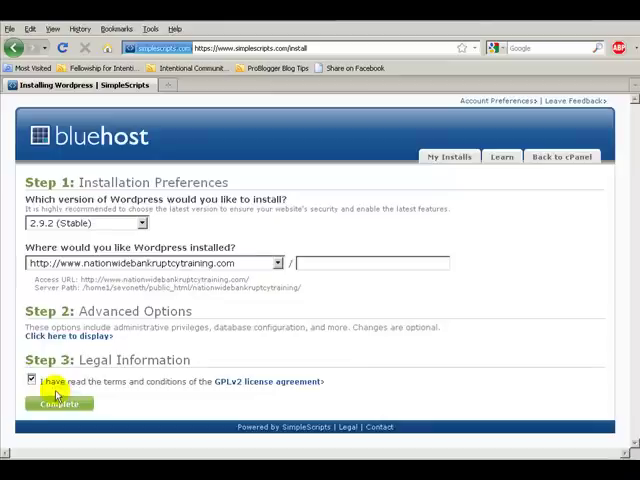
left_click(59, 403)
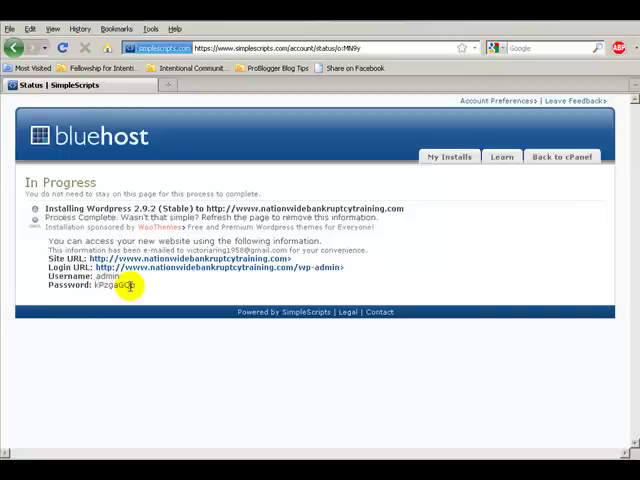
mouse_move(183, 289)
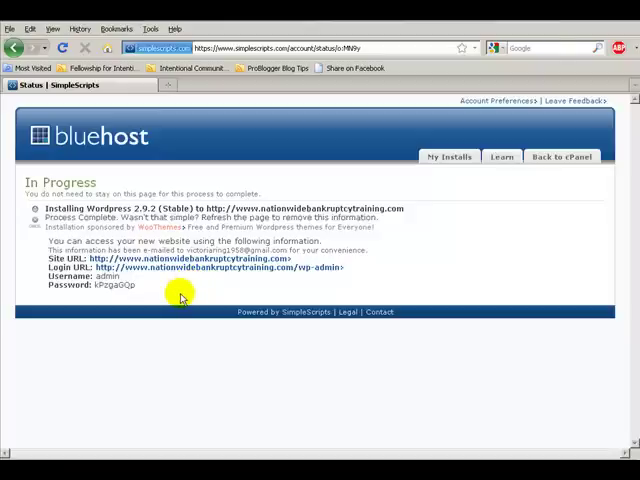
- Copy the generated admin password from the Process Complete status page
double_click(112, 285)
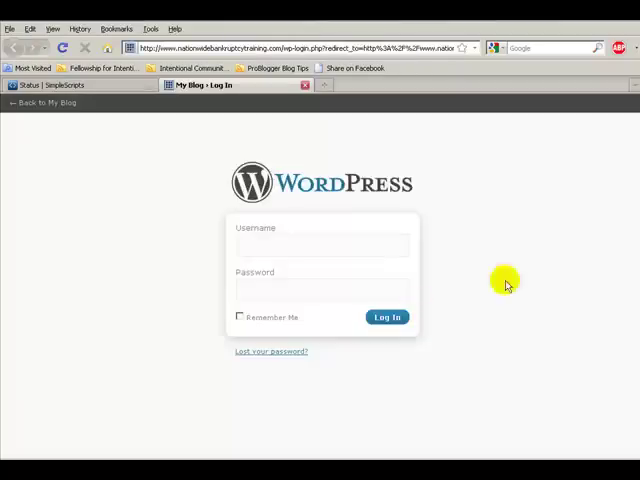
- Log in to the new WordPress site as admin with the copied password
type("adm")
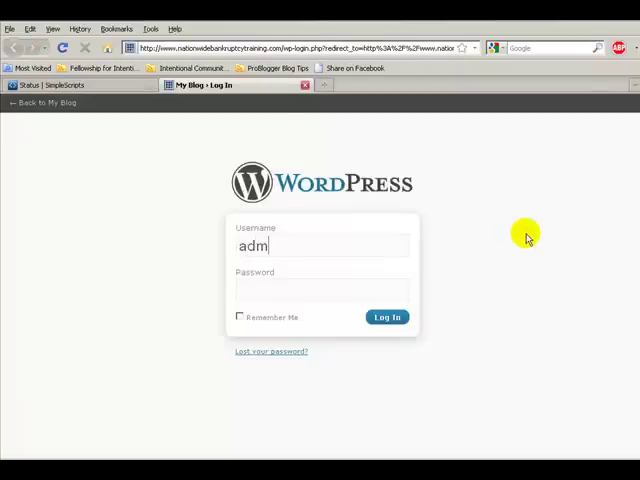
type("in")
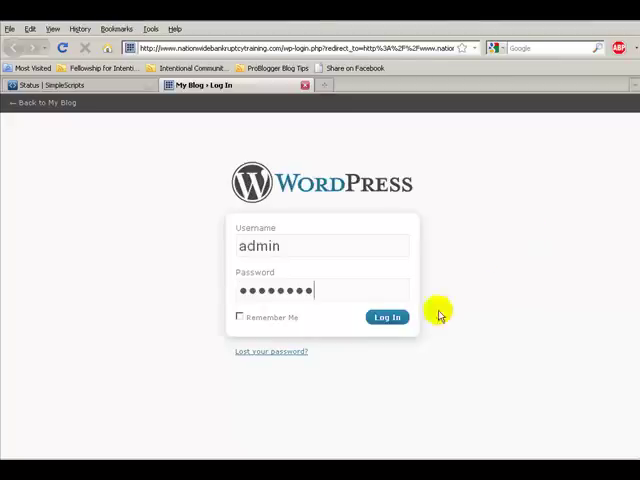
left_click(387, 316)
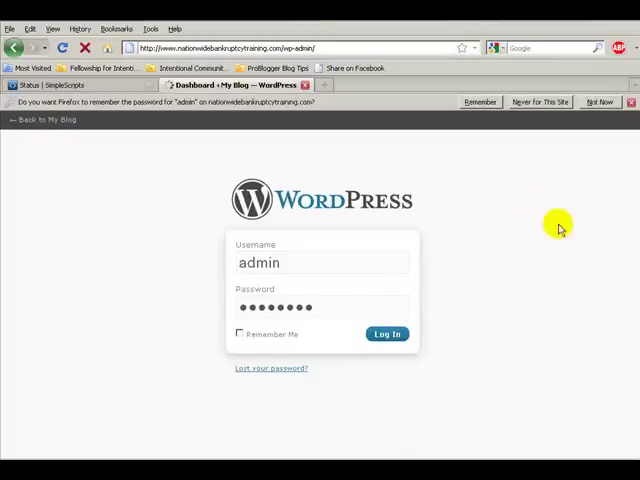
- Let Firefox remember the admin password and dismiss the auto-generated password notice
left_click(387, 334)
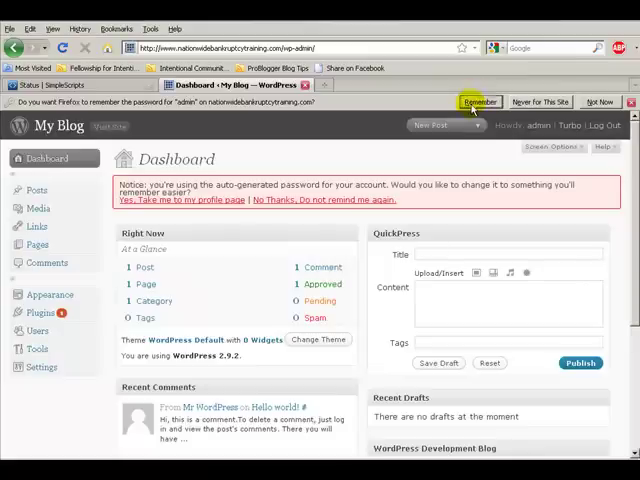
left_click(479, 101)
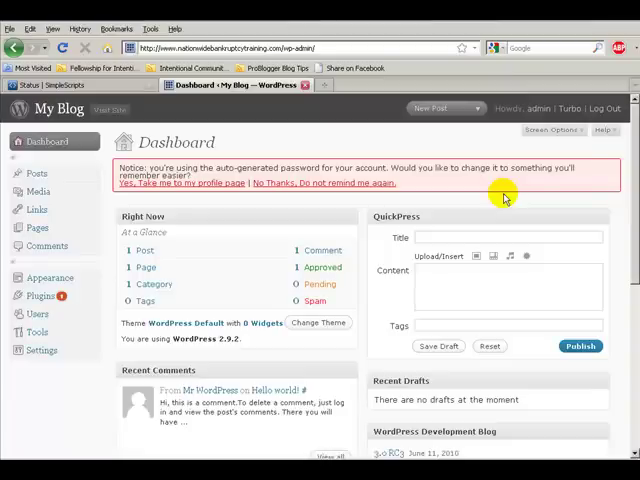
mouse_move(475, 152)
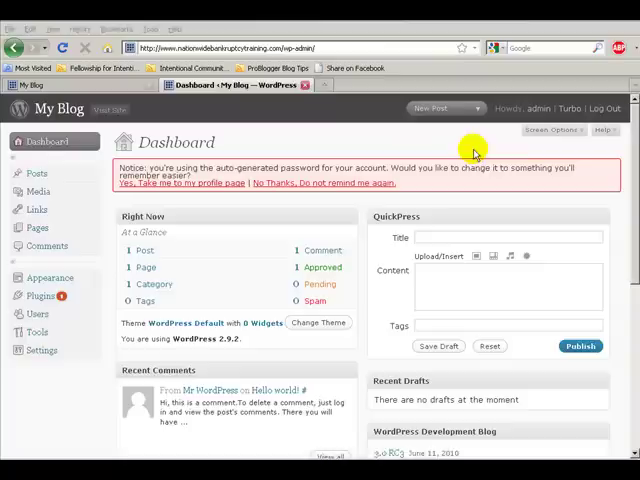
mouse_move(183, 203)
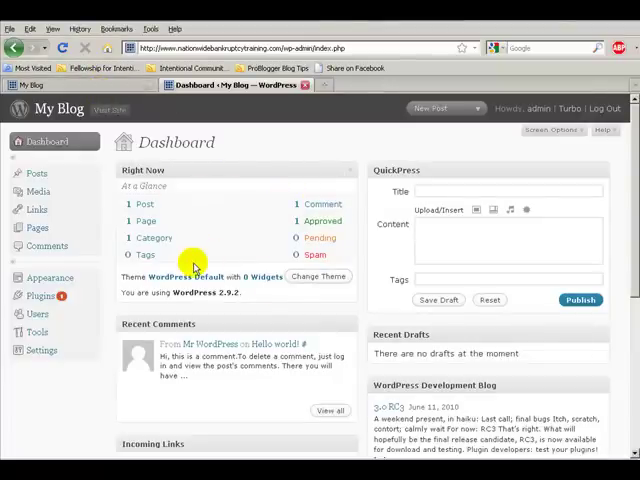
mouse_move(198, 205)
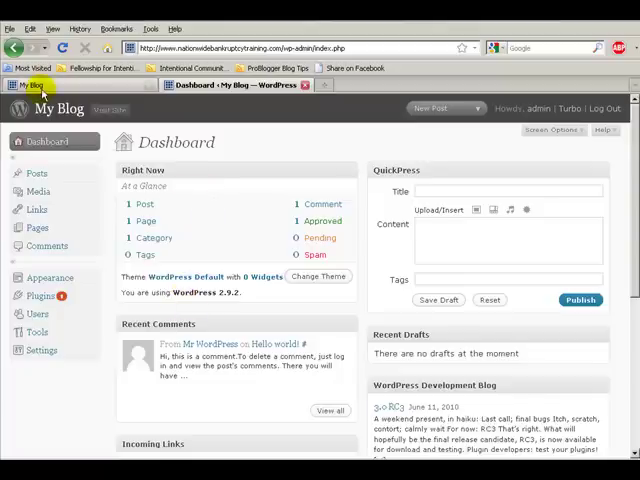
- Switch between the public My Blog tab and the admin Dashboard tab
left_click(24, 84)
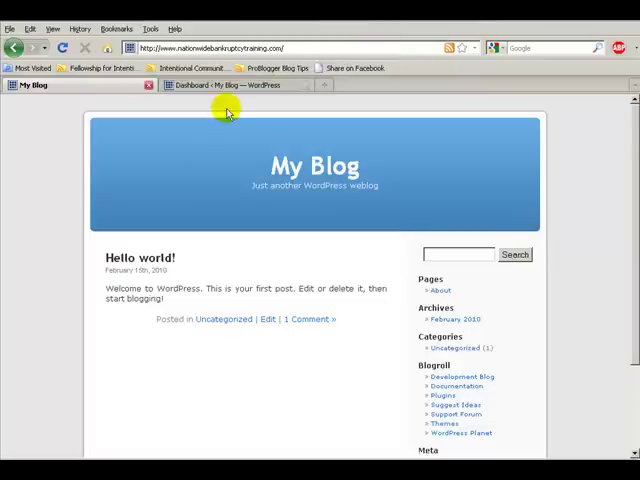
mouse_move(514, 133)
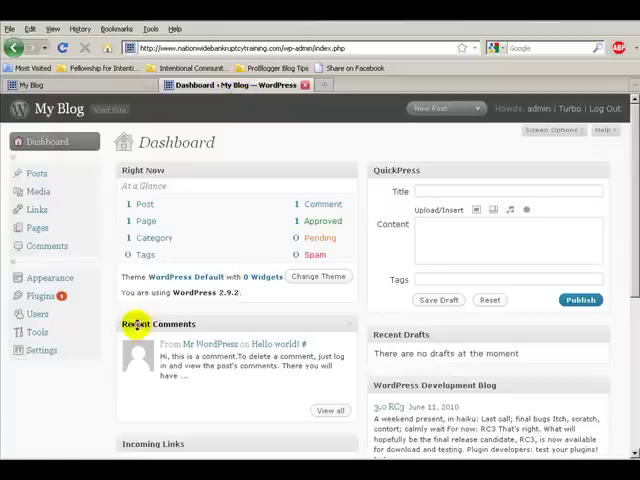
- Set blog title 'Nationwide Bankruptcy Training' and tagline 'put stuff here later', then save
left_click(42, 349)
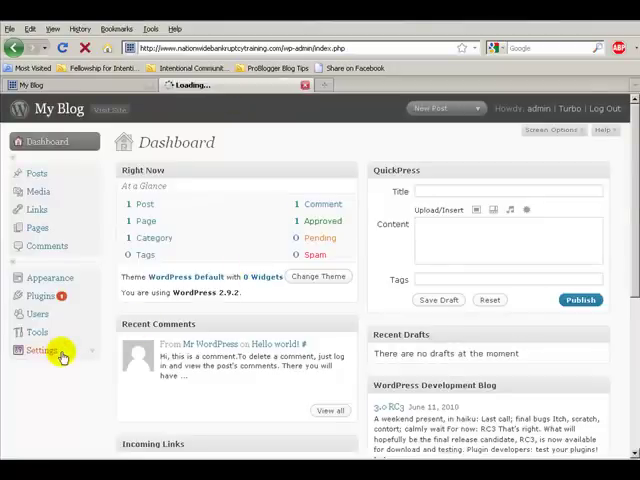
left_click(40, 350)
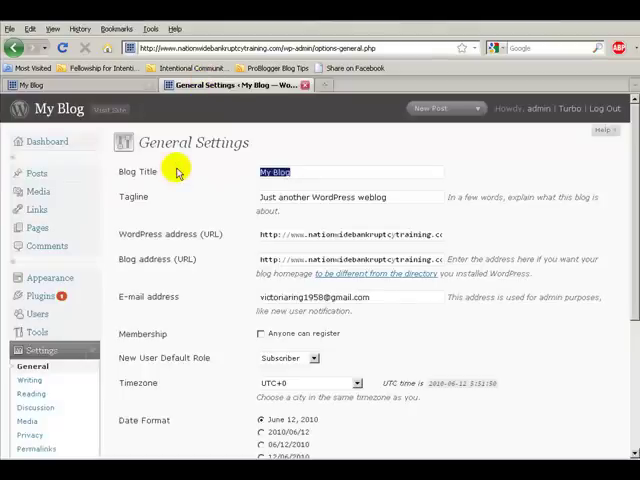
type("Nationwide Bankruptcy Training")
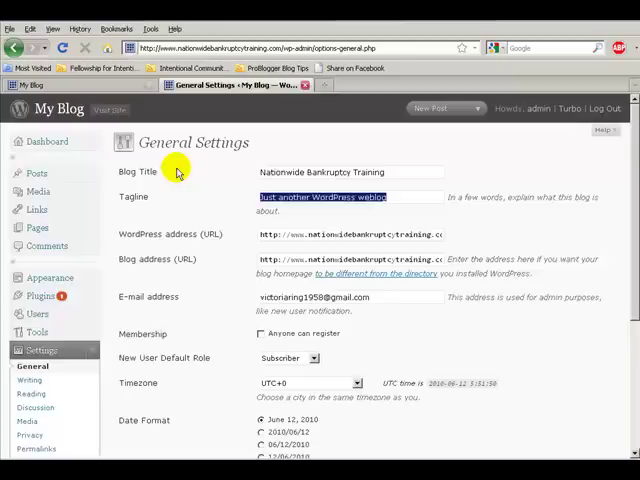
type("put stuff here later")
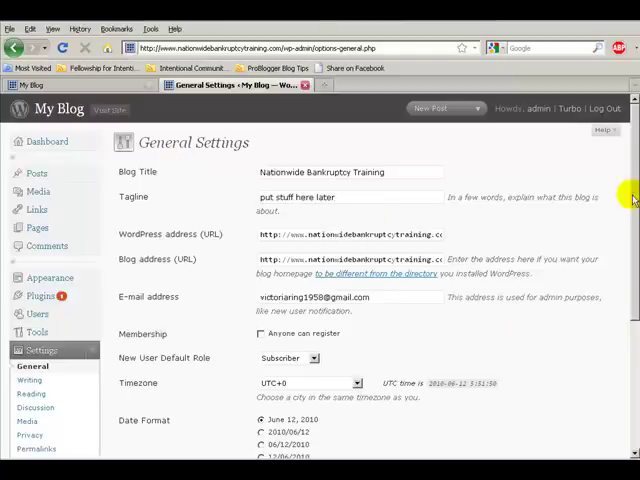
scroll("down", 3)
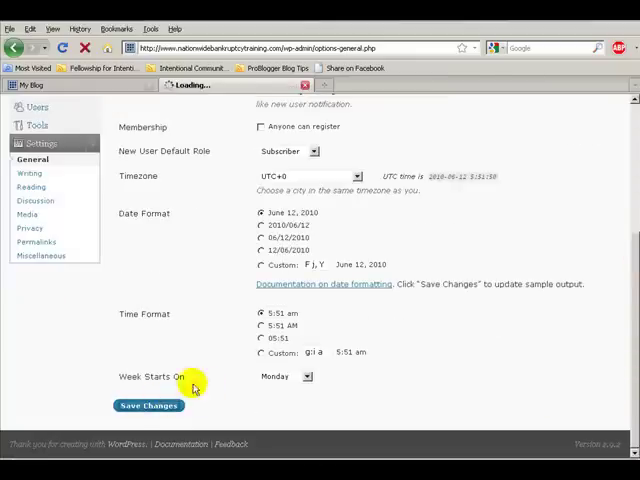
- Reload the public blog to confirm the new title and tagline, then return to admin
left_click(148, 405)
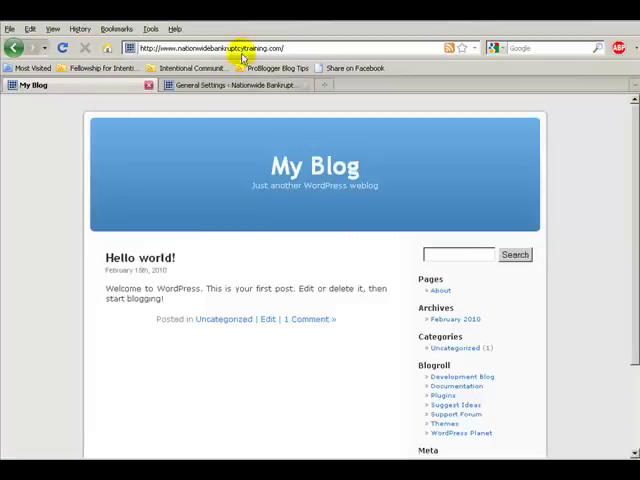
left_click(59, 48)
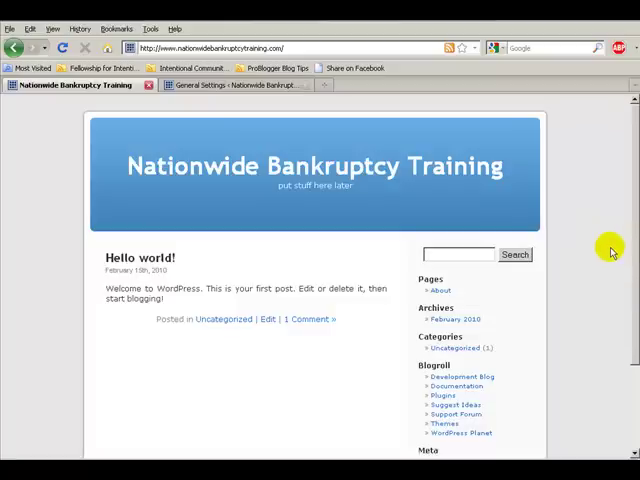
left_click(225, 85)
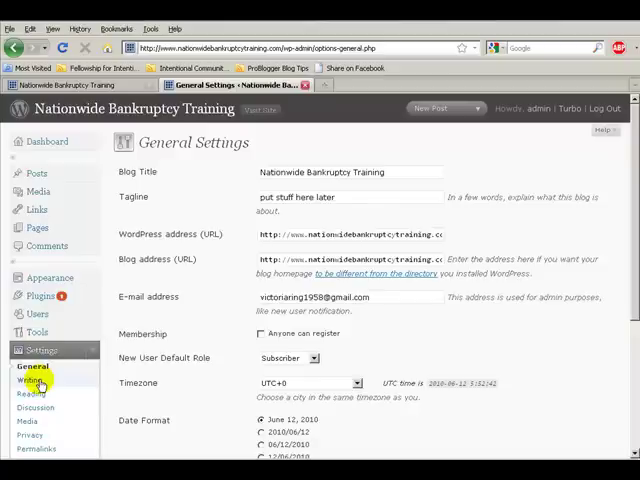
left_click(31, 379)
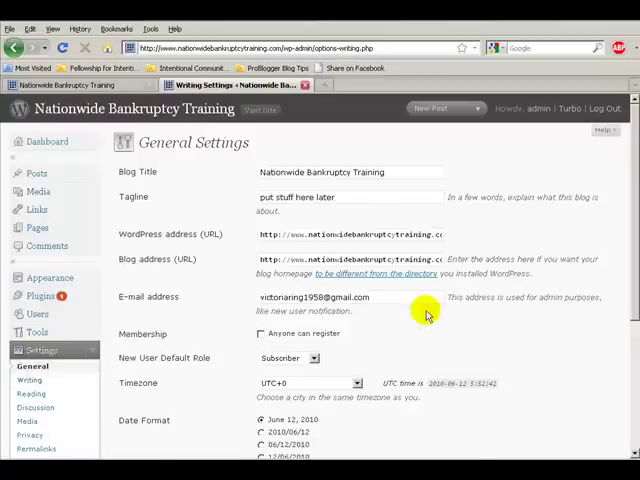
left_click(31, 379)
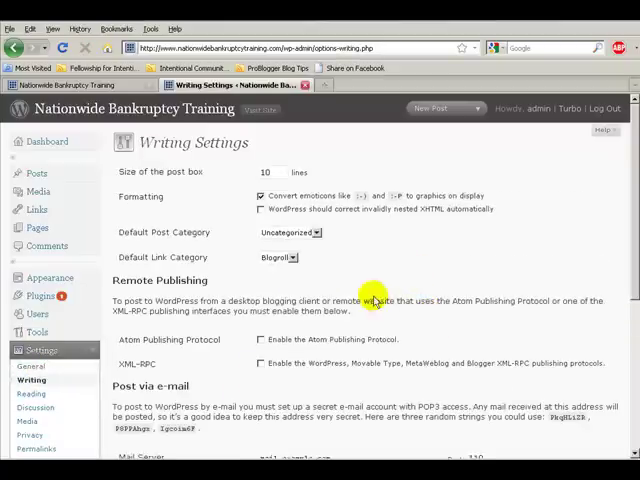
mouse_move(32, 393)
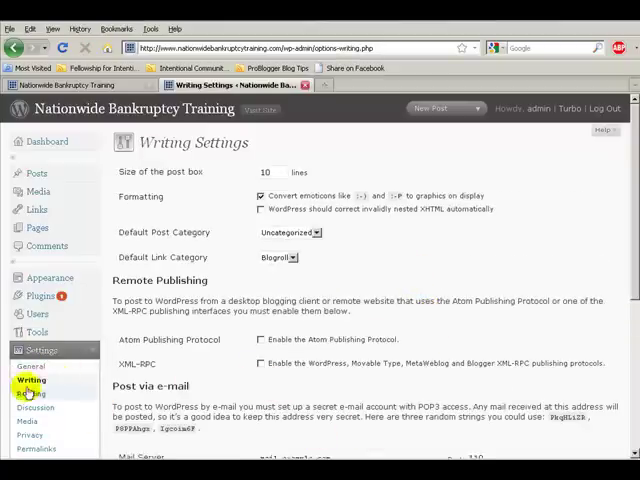
left_click(31, 393)
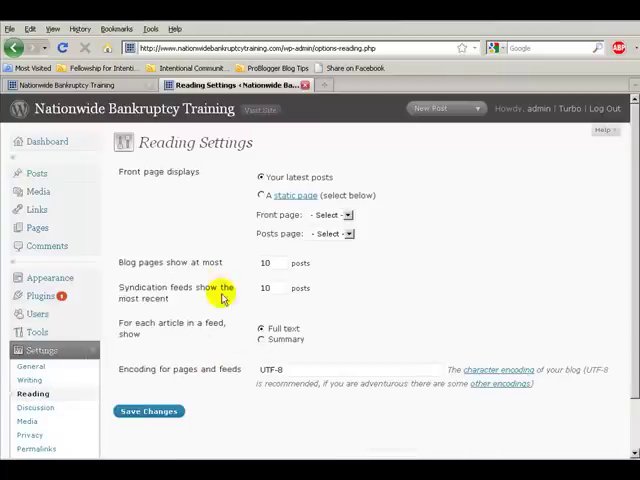
left_click(31, 366)
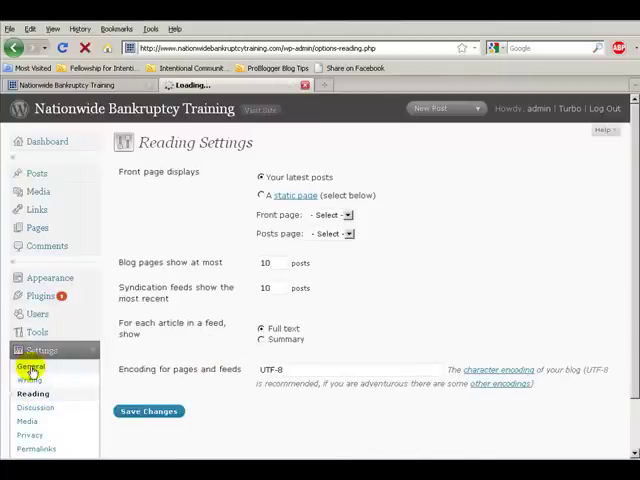
left_click(31, 366)
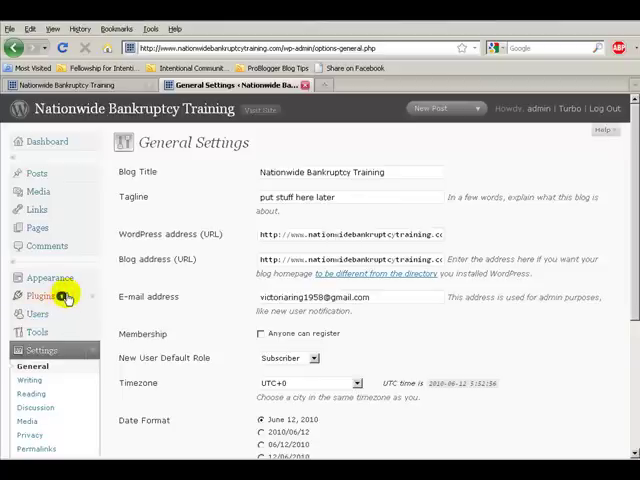
left_click(42, 295)
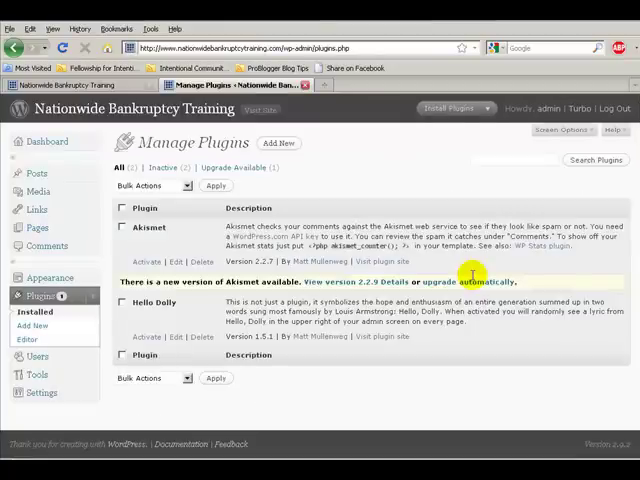
mouse_move(330, 287)
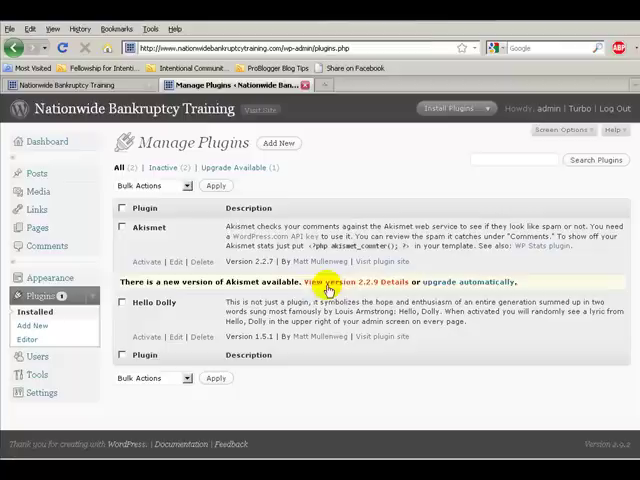
mouse_move(456, 281)
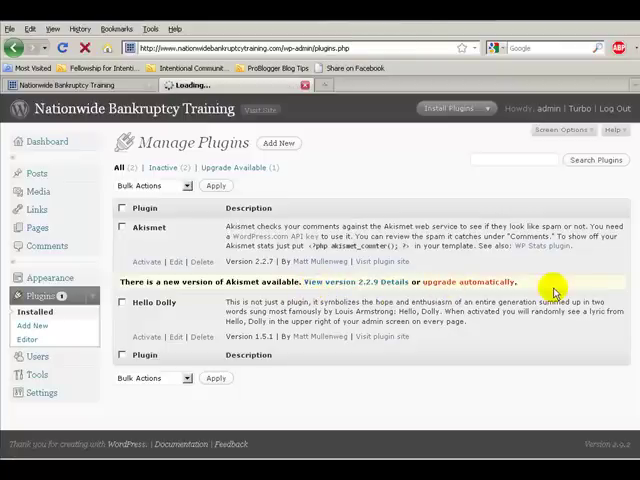
- Upgrade Akismet to version 2.2.9 and activate the upgraded plugin
left_click(475, 281)
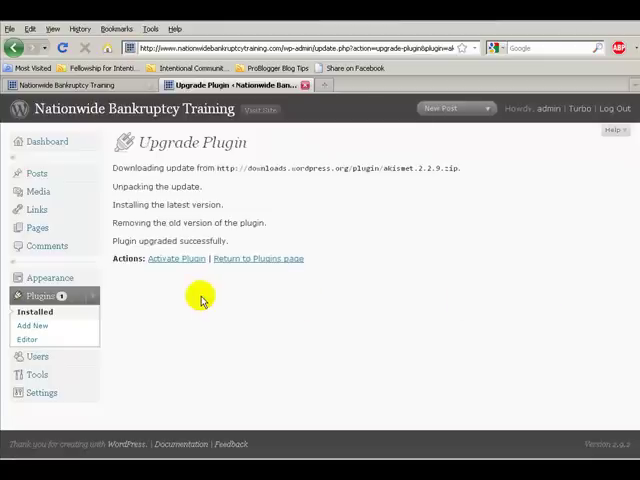
left_click(176, 258)
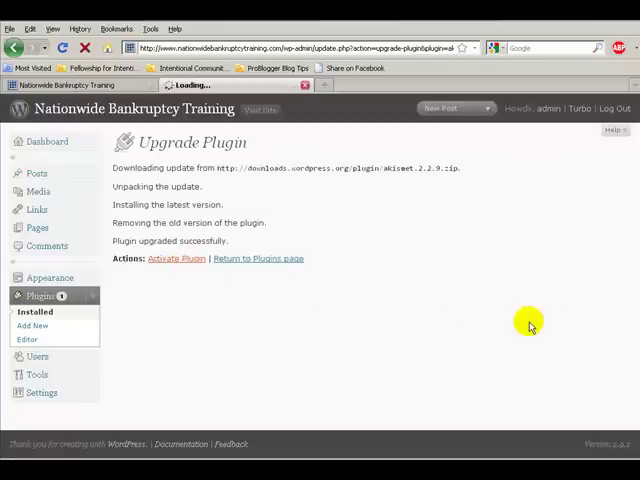
left_click(176, 258)
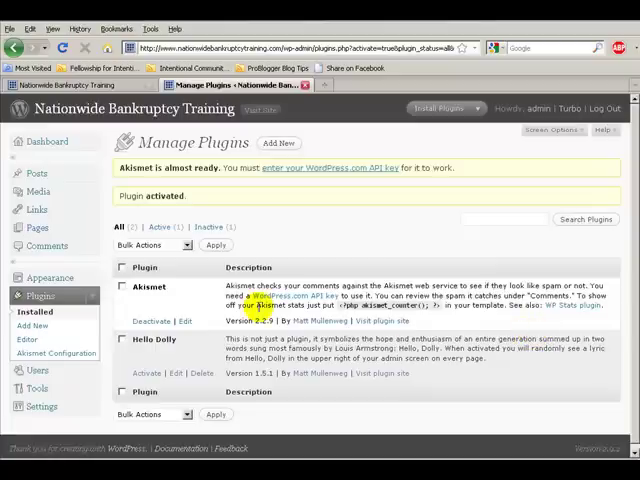
mouse_move(120, 343)
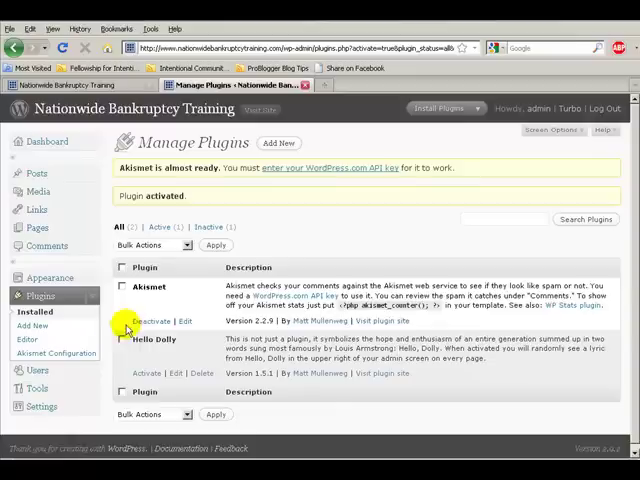
mouse_move(60, 290)
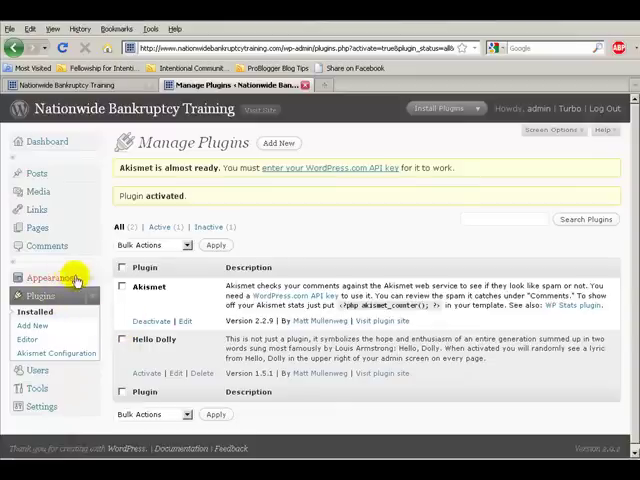
left_click(48, 277)
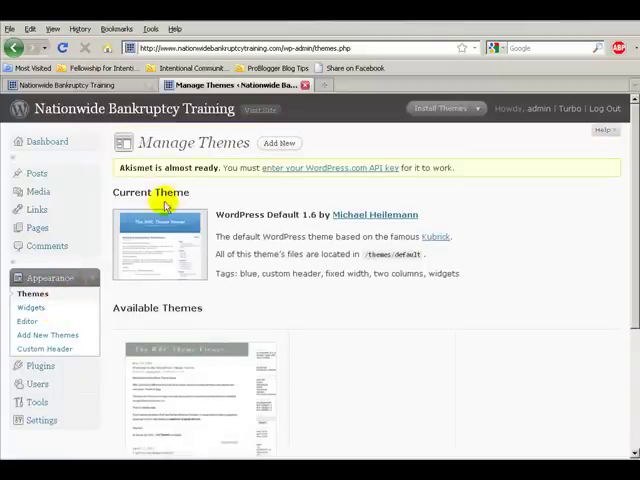
mouse_move(207, 195)
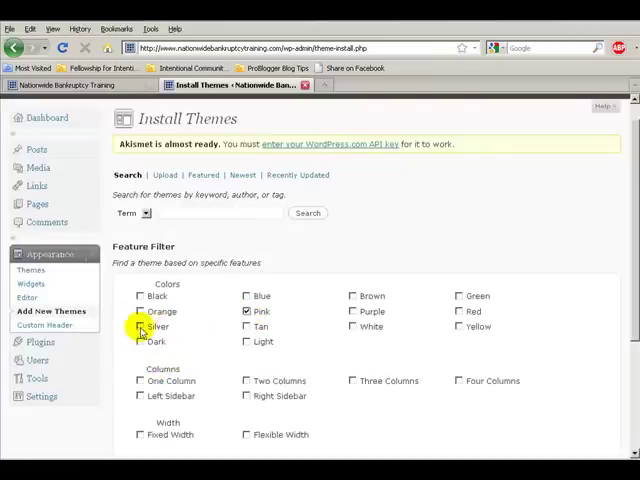
- Search themes tagged pink and silver, then start installing Spectrum 1.0.2
left_click(139, 327)
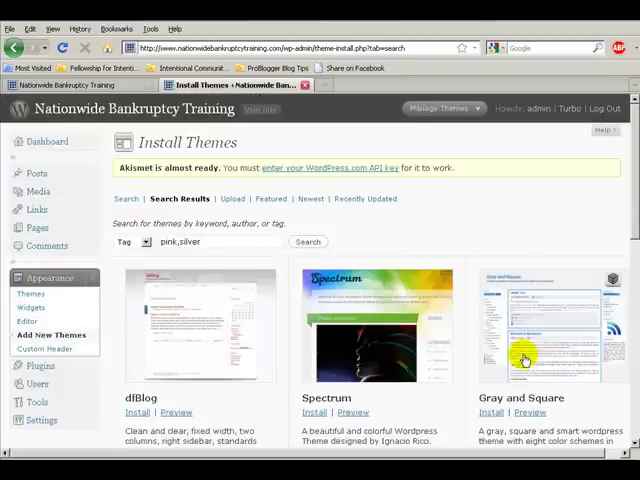
scroll("down", 3)
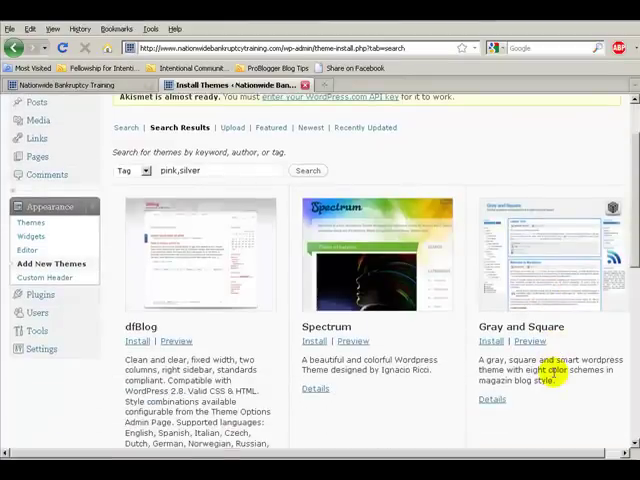
scroll("down", 3)
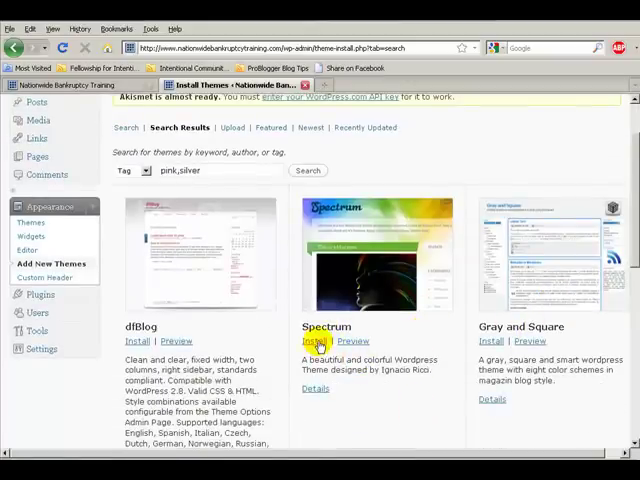
left_click(313, 341)
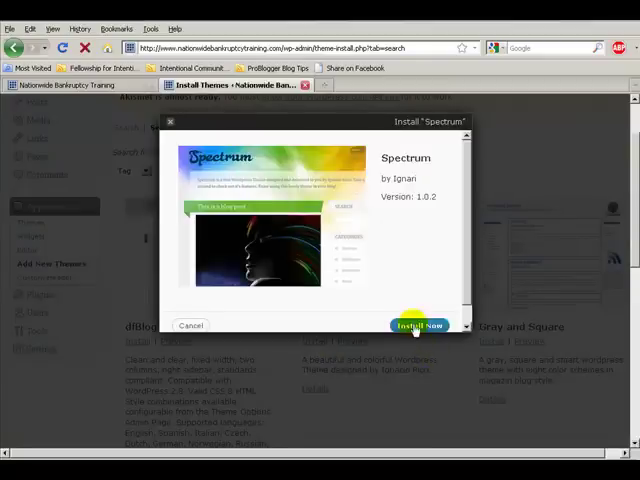
- Install the Spectrum 1.0.2 theme and preview it
left_click(419, 325)
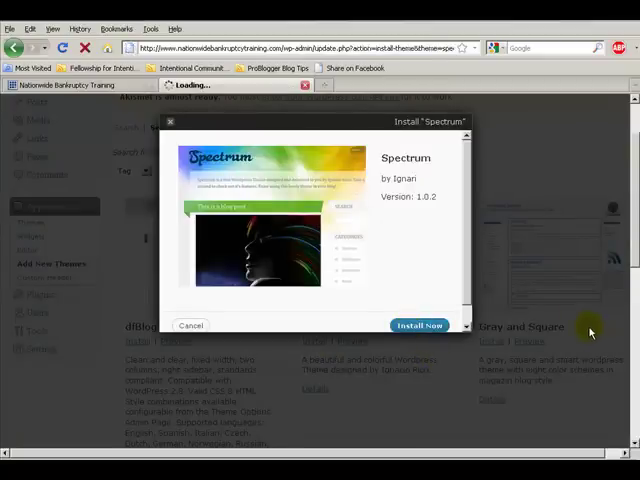
left_click(420, 325)
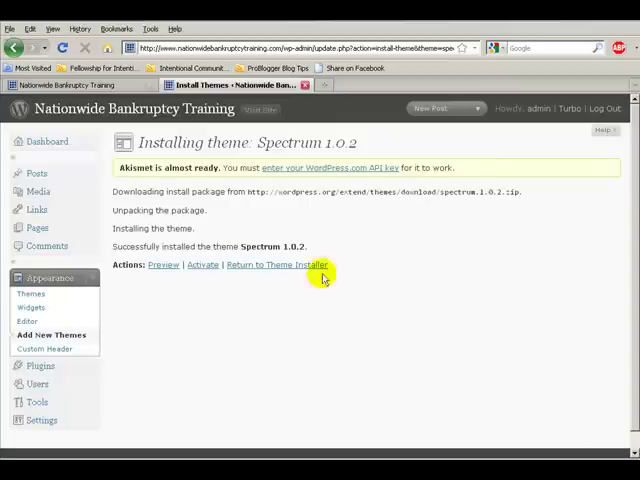
left_click(280, 265)
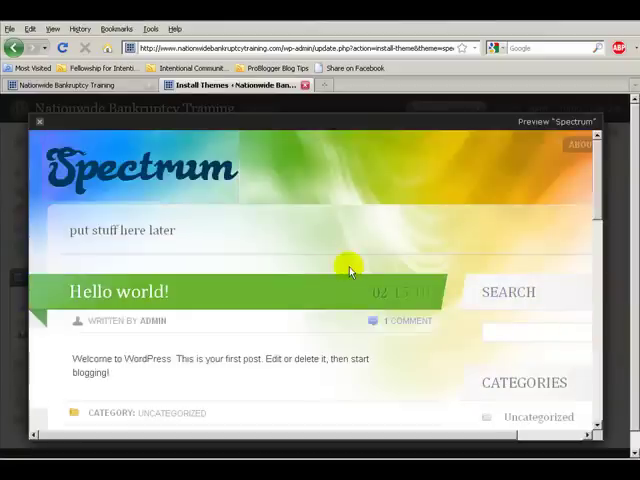
mouse_move(210, 175)
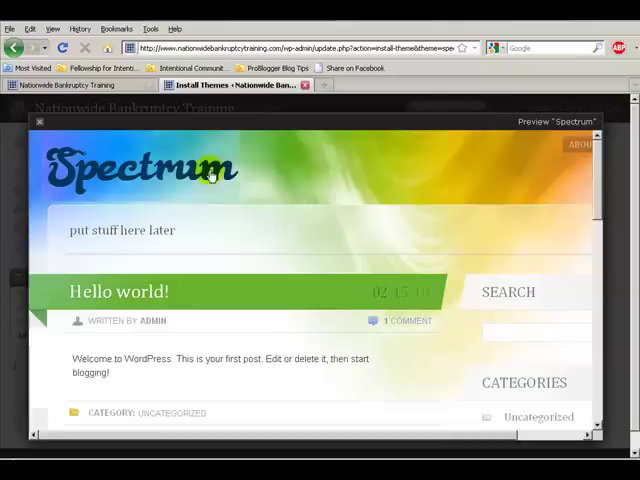
mouse_move(175, 228)
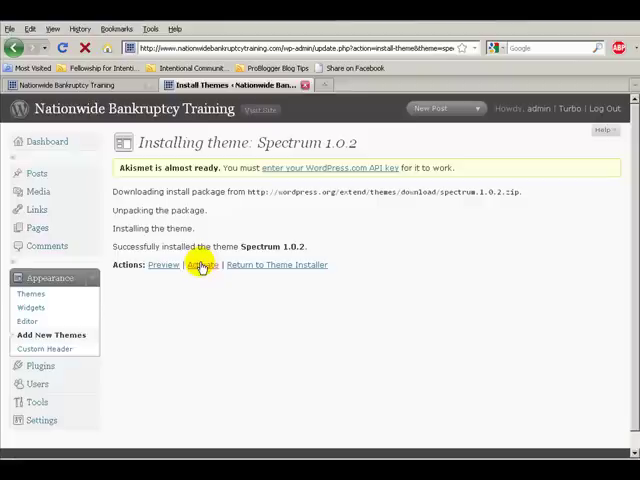
- Activate Spectrum as the current theme and go to the live site's tab
left_click(200, 265)
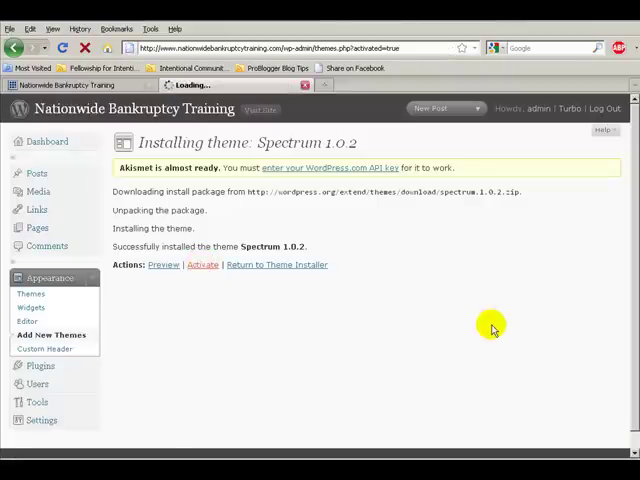
left_click(202, 265)
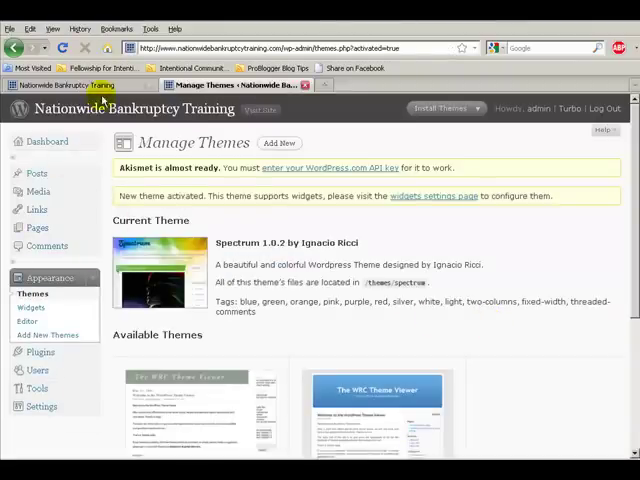
left_click(75, 84)
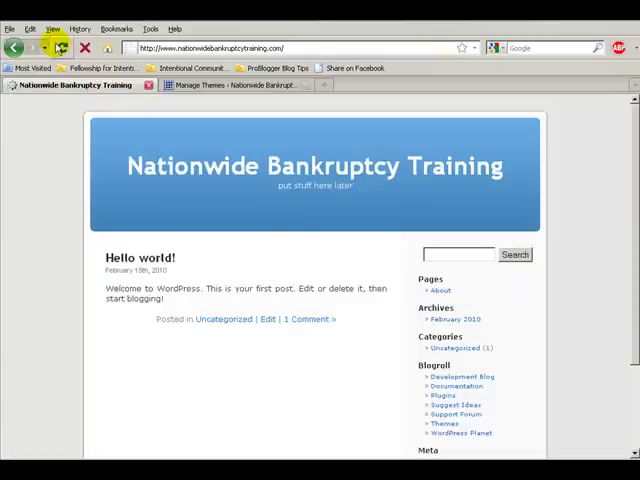
- Reload the front page to show the Spectrum theme, then switch to YouTube
left_click(57, 47)
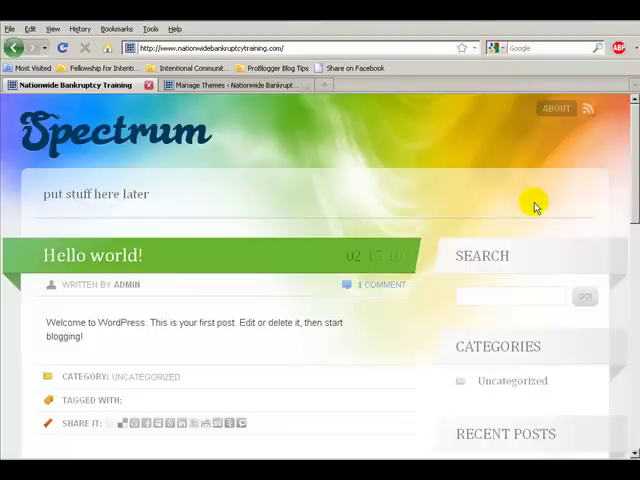
mouse_move(388, 197)
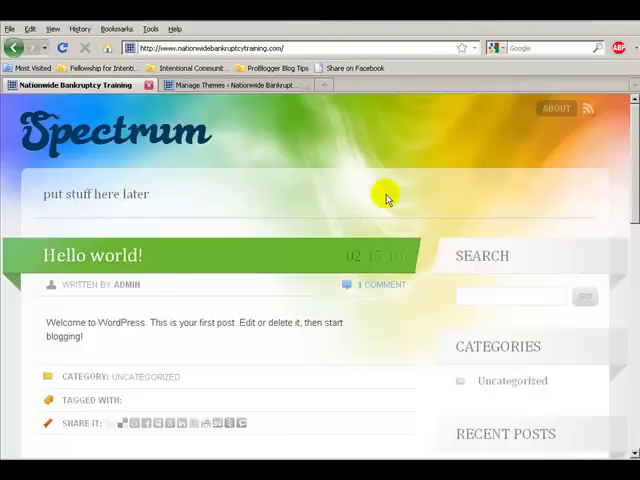
left_click(235, 84)
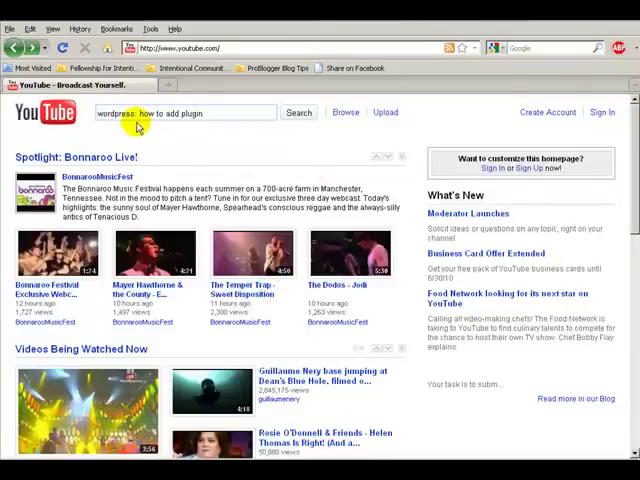
mouse_move(213, 128)
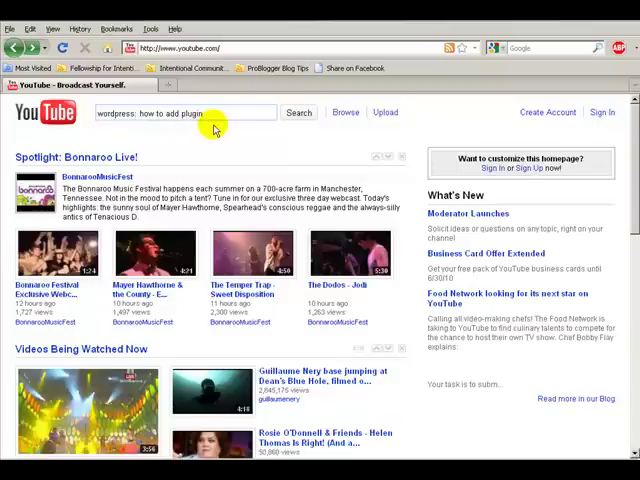
mouse_move(222, 172)
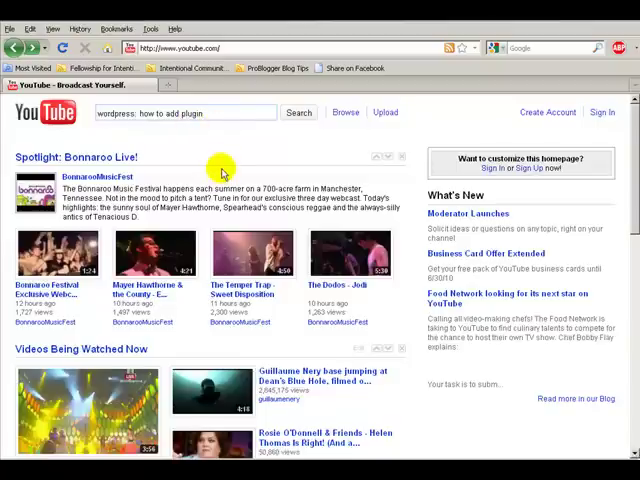
- Search YouTube and play 'How To Install WordPress Plugins Easily In 2.7+'
left_click(297, 112)
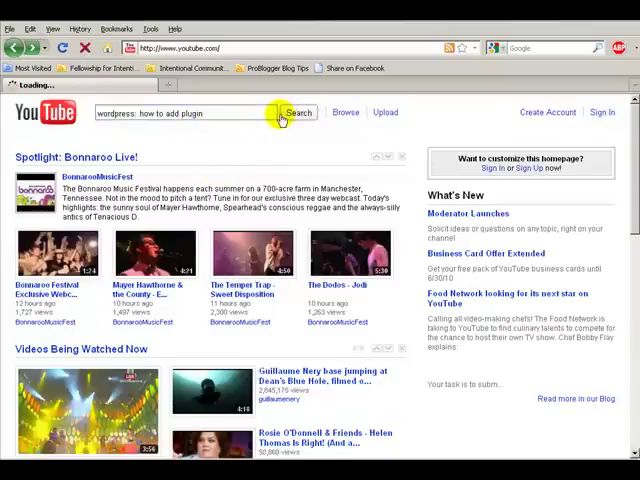
left_click(297, 112)
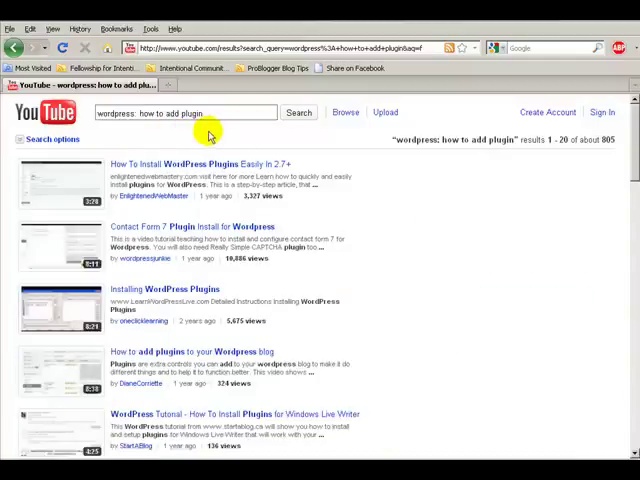
mouse_move(158, 85)
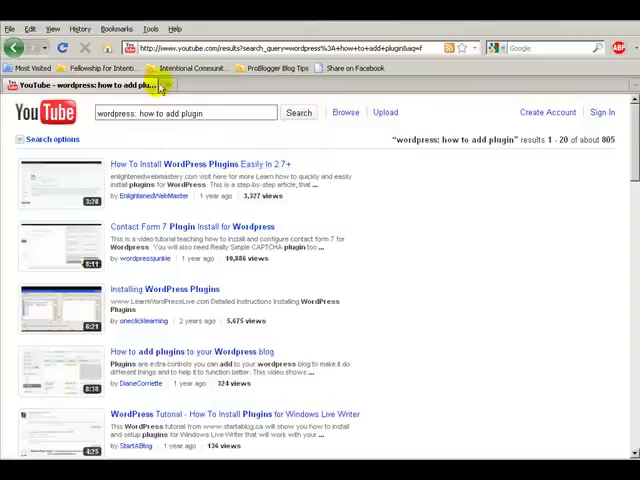
mouse_move(173, 163)
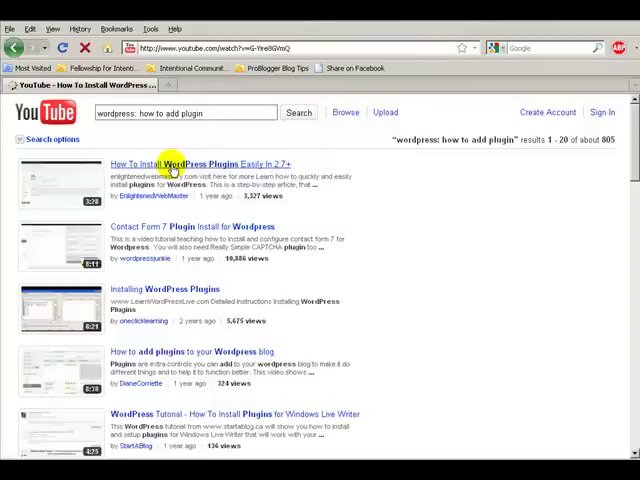
left_click(201, 163)
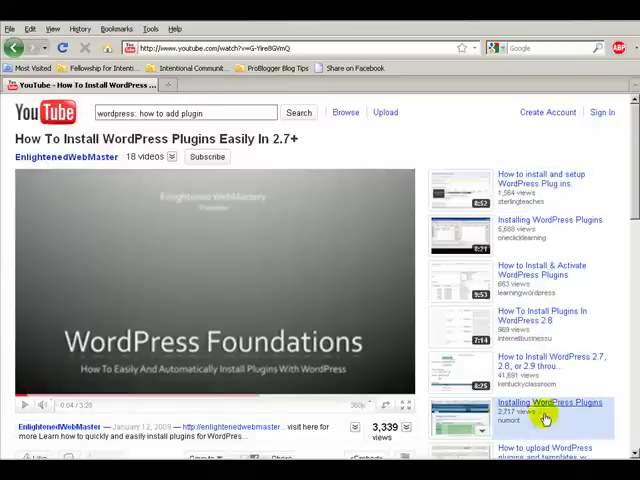
scroll("down", 3)
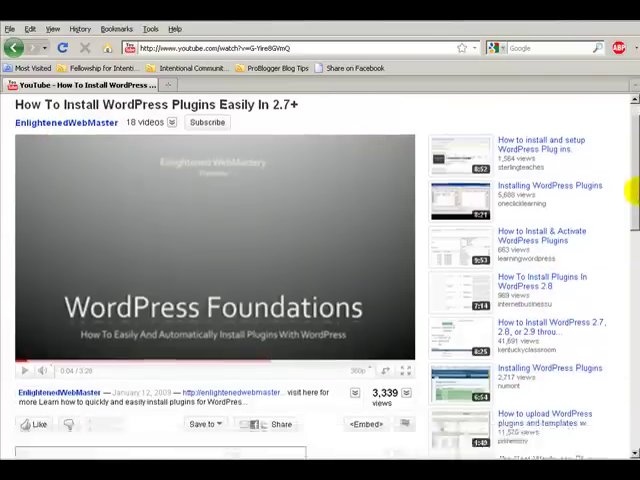
scroll("down", 3)
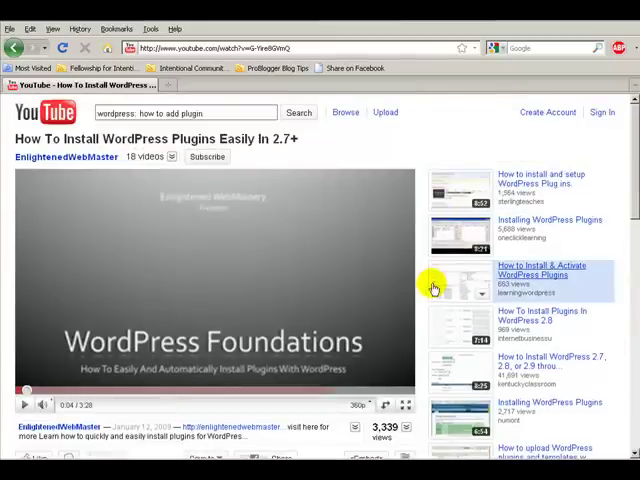
mouse_move(430, 150)
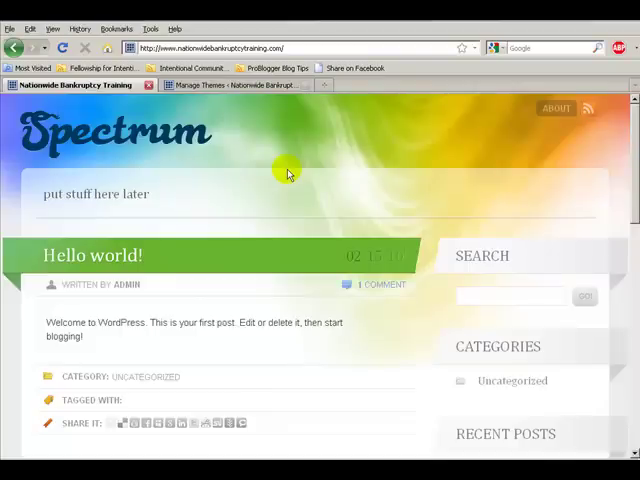
mouse_move(286, 180)
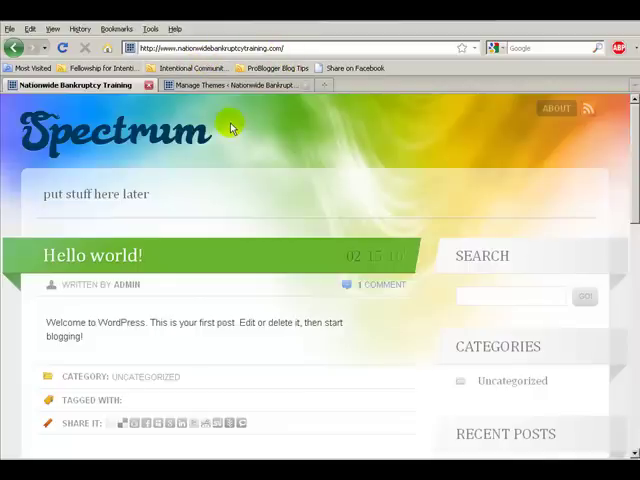
mouse_move(215, 147)
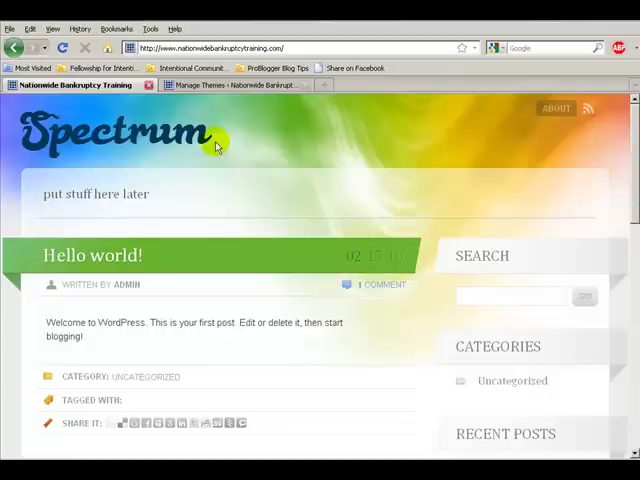
mouse_move(247, 153)
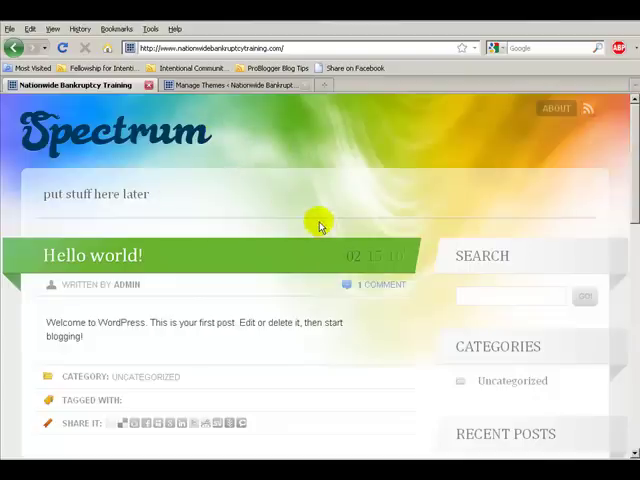
mouse_move(244, 128)
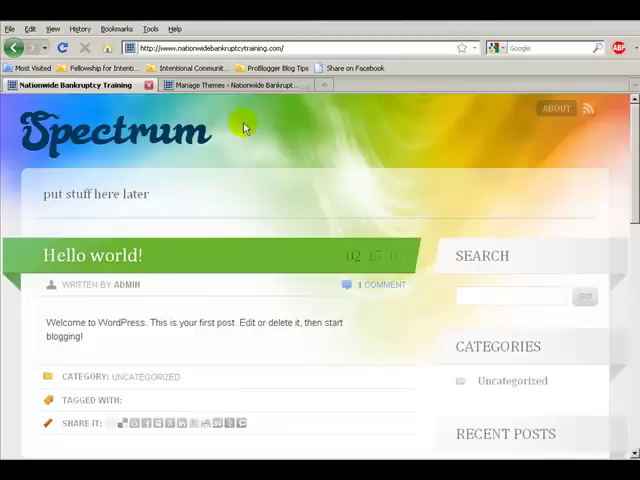